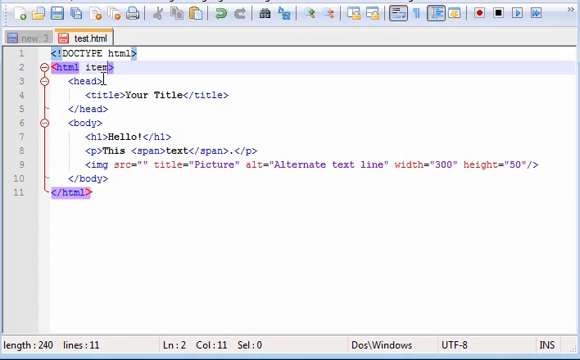
Step: Complete the html tag's attribute to itemscope by adding 'scope' after 'item'
type("scope")
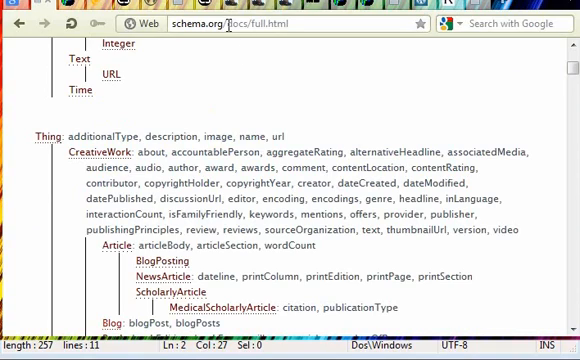
Step: Browse the schema.org full type hierarchy and bring up the context menu on the Thing link
left_click(290, 24)
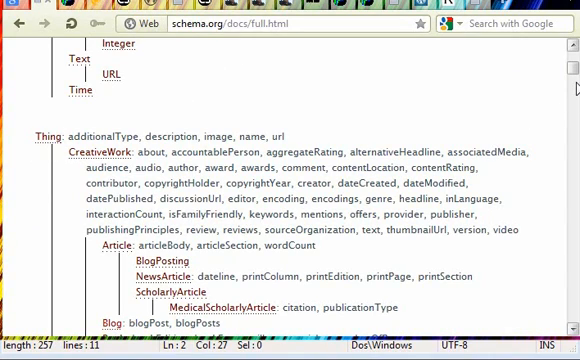
scroll("down", 3)
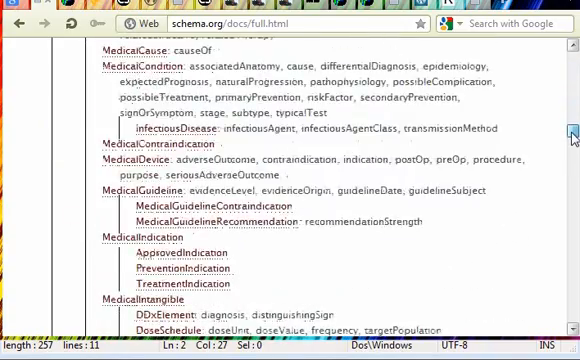
scroll("down", 3)
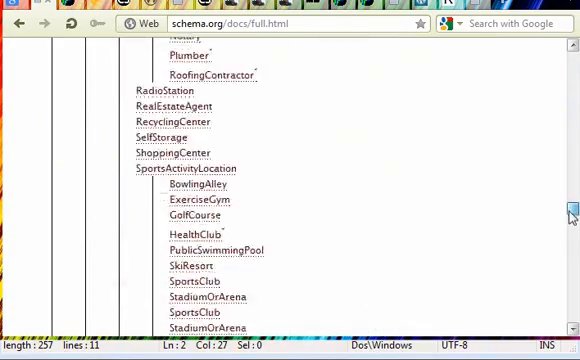
scroll("up", 3)
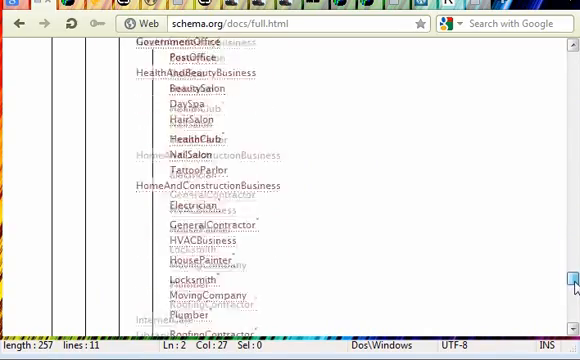
scroll("down", 3)
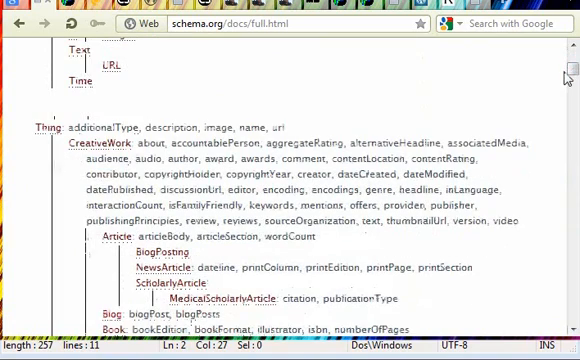
mouse_move(40, 128)
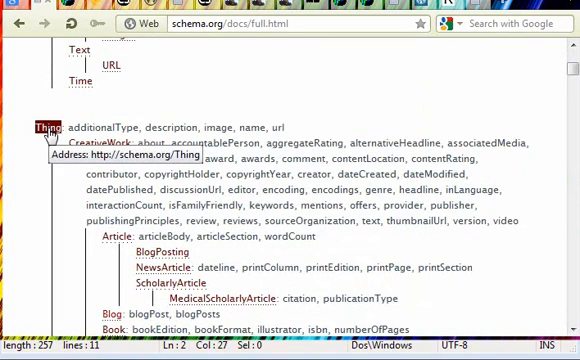
right_click(40, 128)
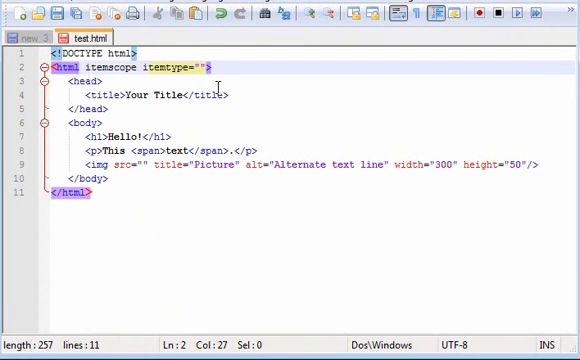
type("http://schema.org/Thing")
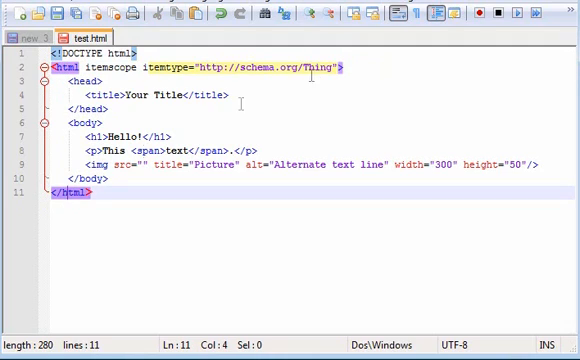
double_click(322, 68)
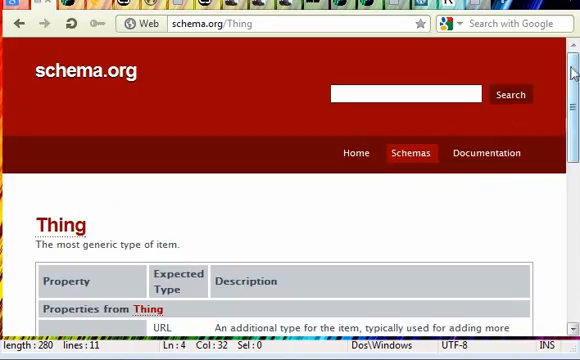
Step: Scroll the Thing page to its property table and select a property name
scroll("down", 3)
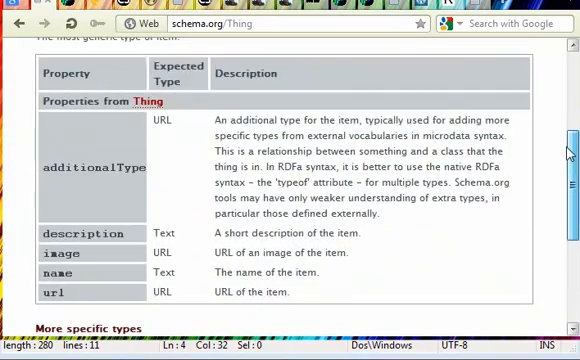
scroll("down", 3)
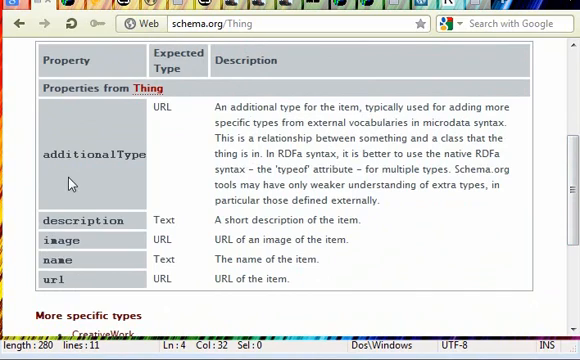
double_click(92, 154)
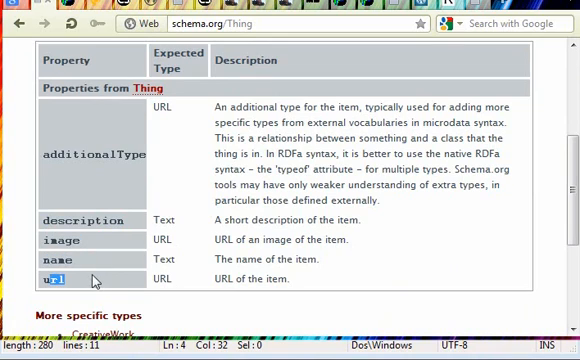
mouse_move(96, 280)
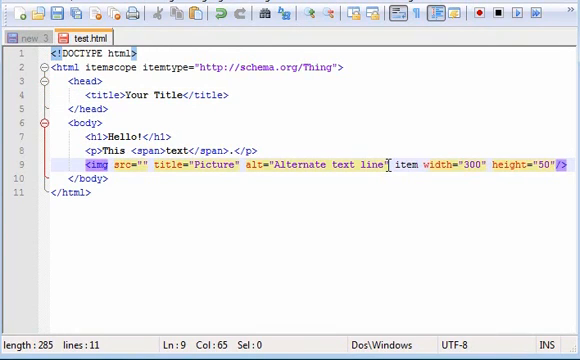
Step: Add itemprop="image" to the img tag and itemprop="name" to the Hello! h1 heading
type("prop")
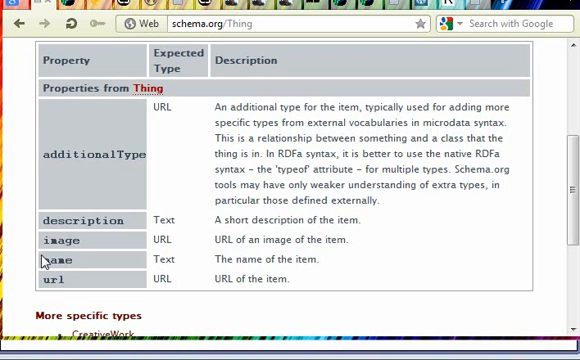
double_click(56, 260)
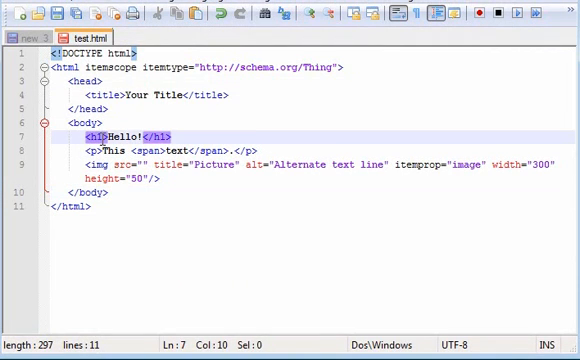
type("itemprop=\"name\"")
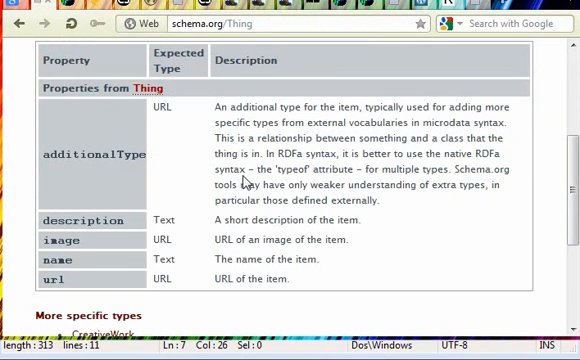
scroll("down", 3)
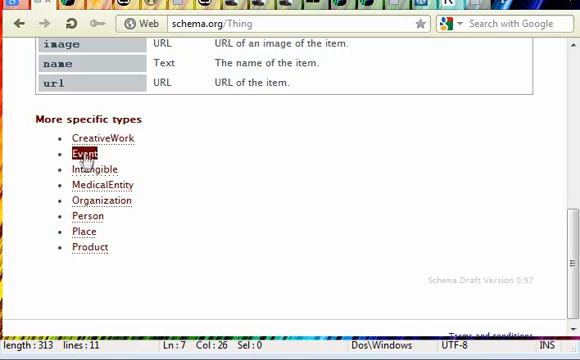
Step: Go to CreativeWork under More specific types and scroll through its property table
left_click(106, 138)
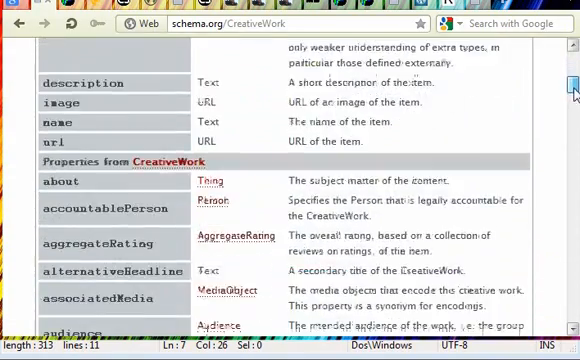
scroll("down", 3)
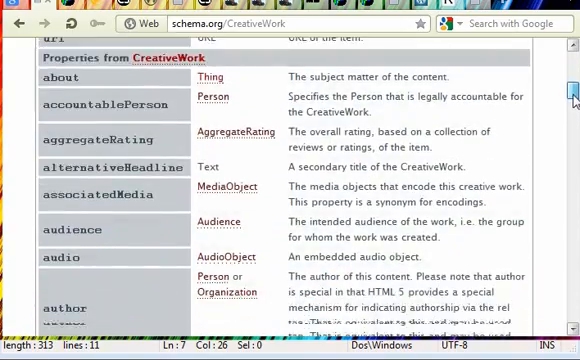
scroll("down", 3)
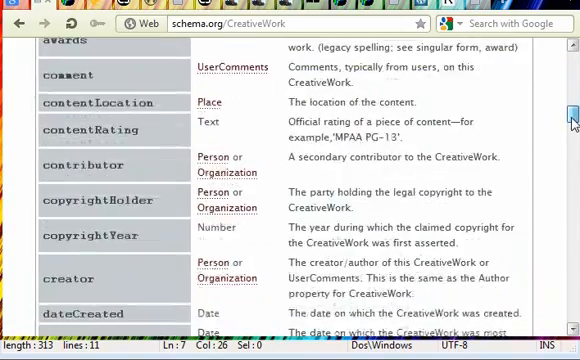
scroll("down", 3)
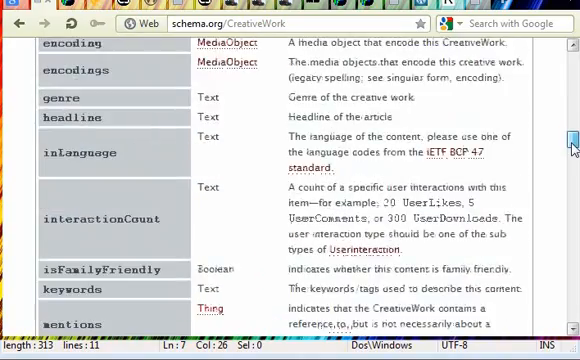
scroll("down", 3)
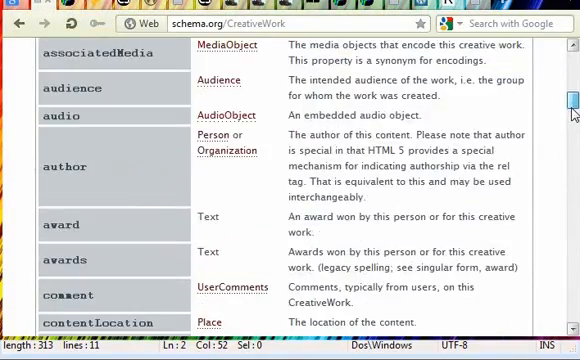
scroll("up", 3)
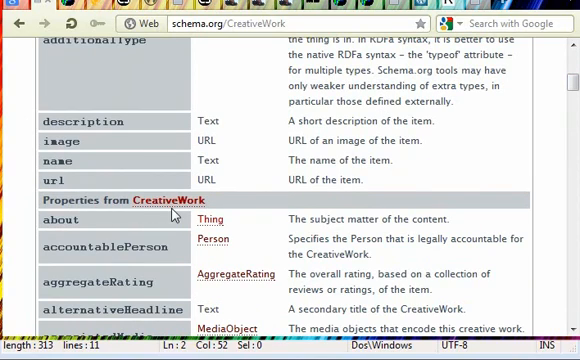
mouse_move(500, 106)
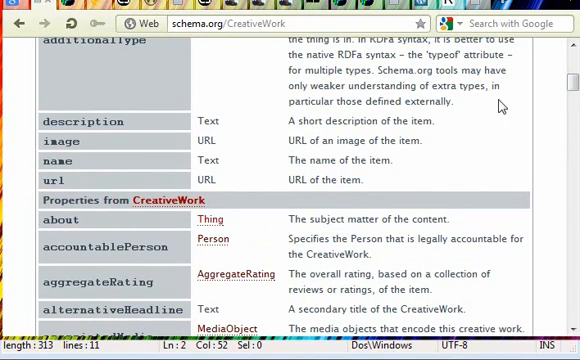